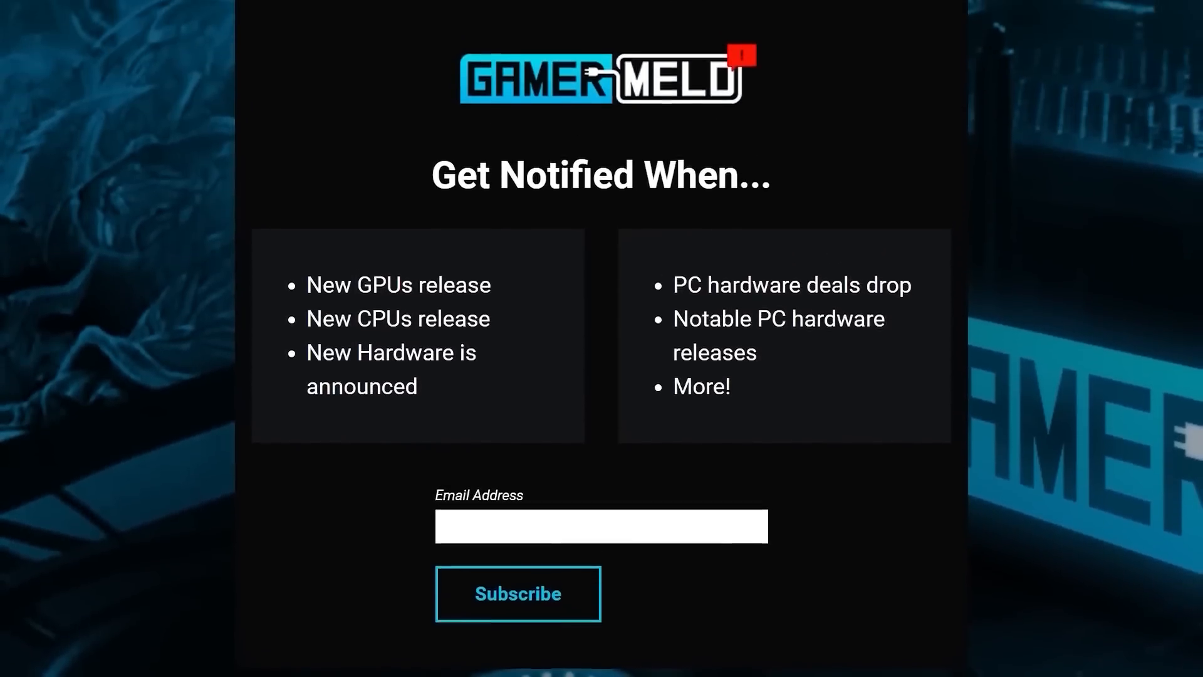
Step: Scroll past the Gamer Meld subscribe pitch toward the VideoCardz NVIDIA launch-dates article
{"action": "scroll", "scroll_direction": "down", "scroll_amount": 3}
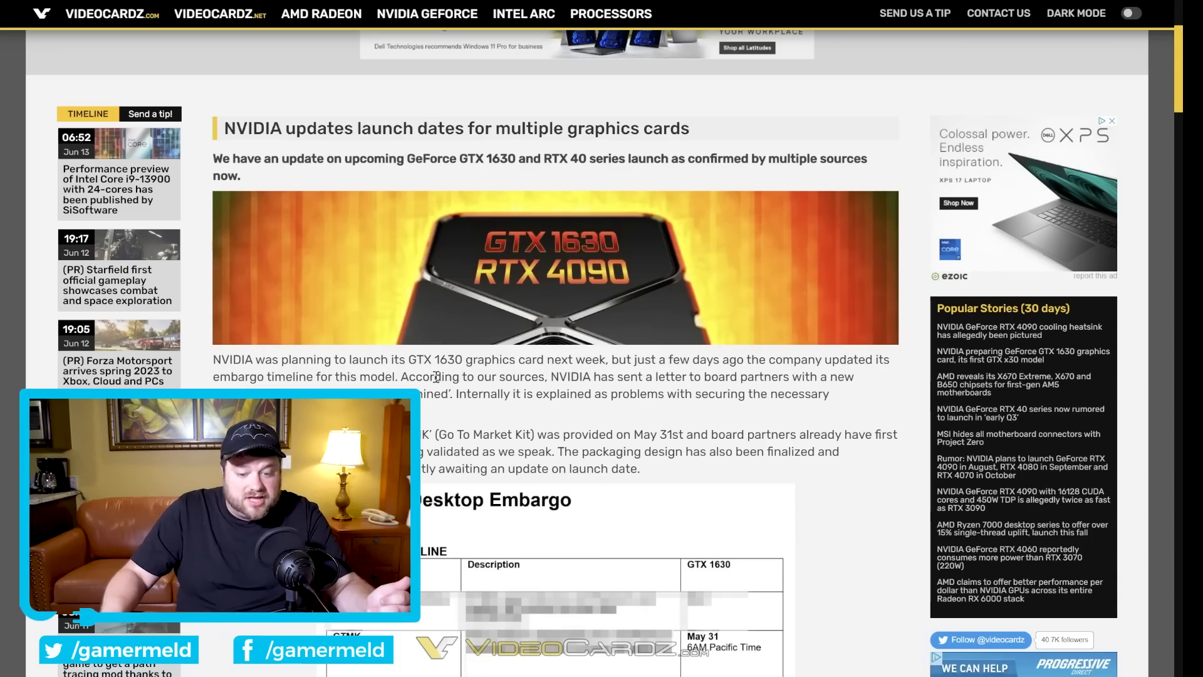
Step: Scroll the article from the GTX 1630 embargo timeline to the Upcoming GeForce Graphics Cards table
{"action": "scroll", "scroll_direction": "down", "scroll_amount": 3}
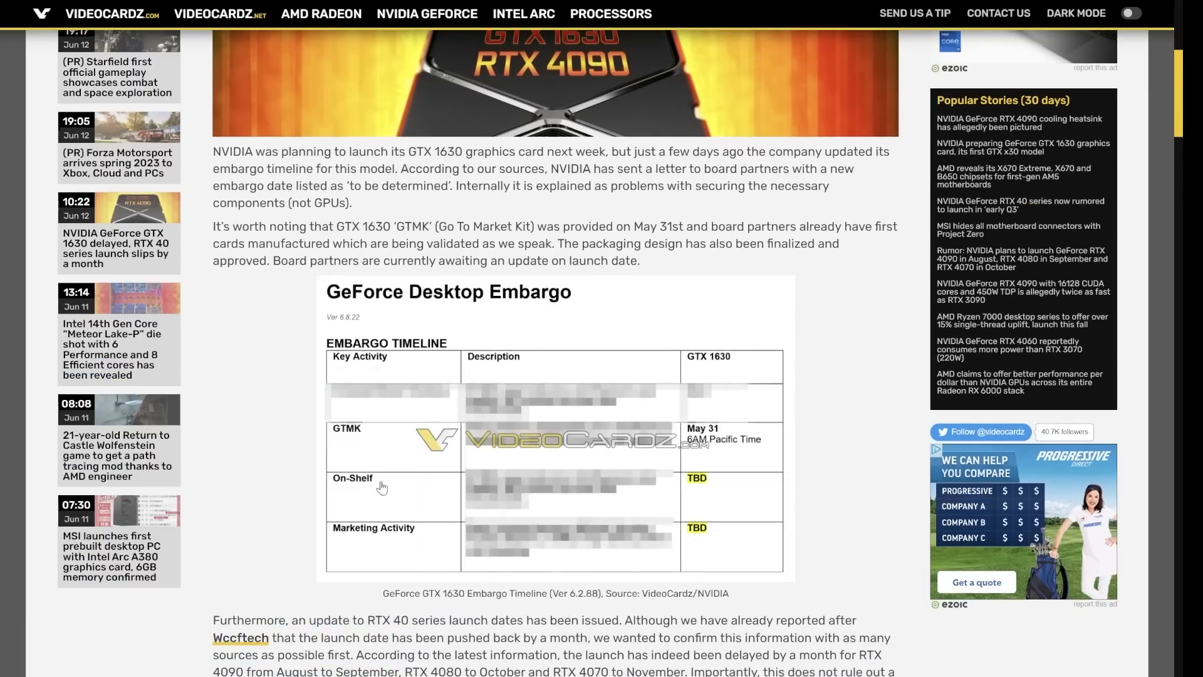
{"action": "mouse_move", "coordinate": [826, 494]}
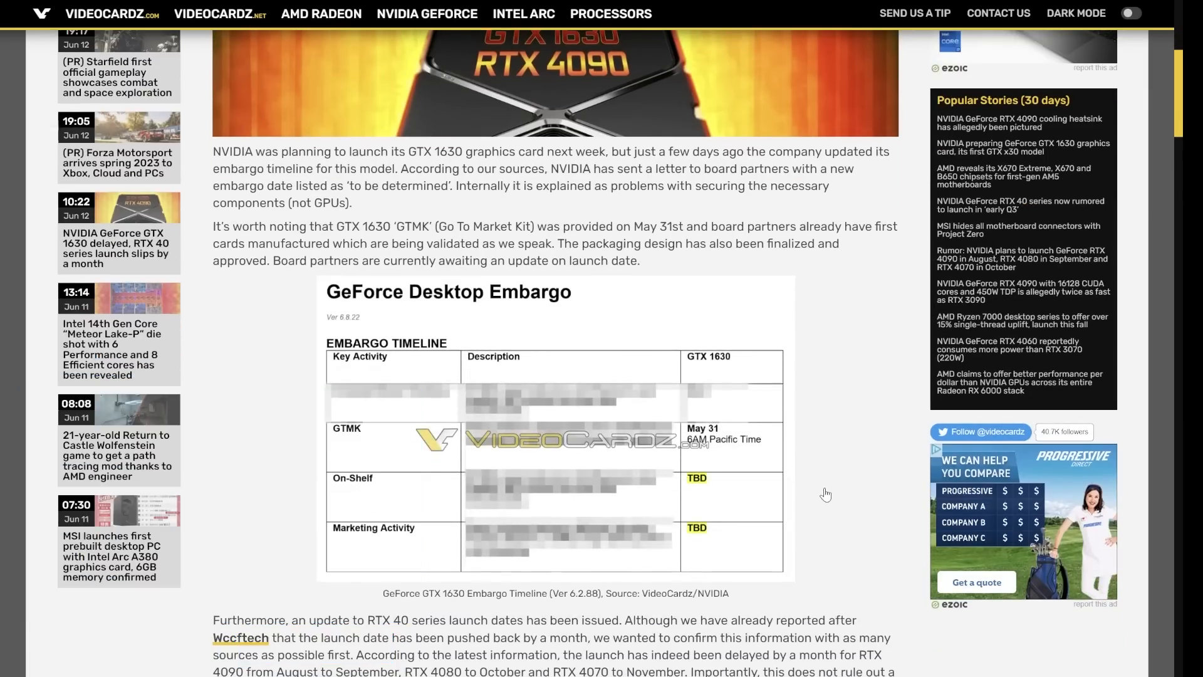
{"action": "mouse_move", "coordinate": [394, 535]}
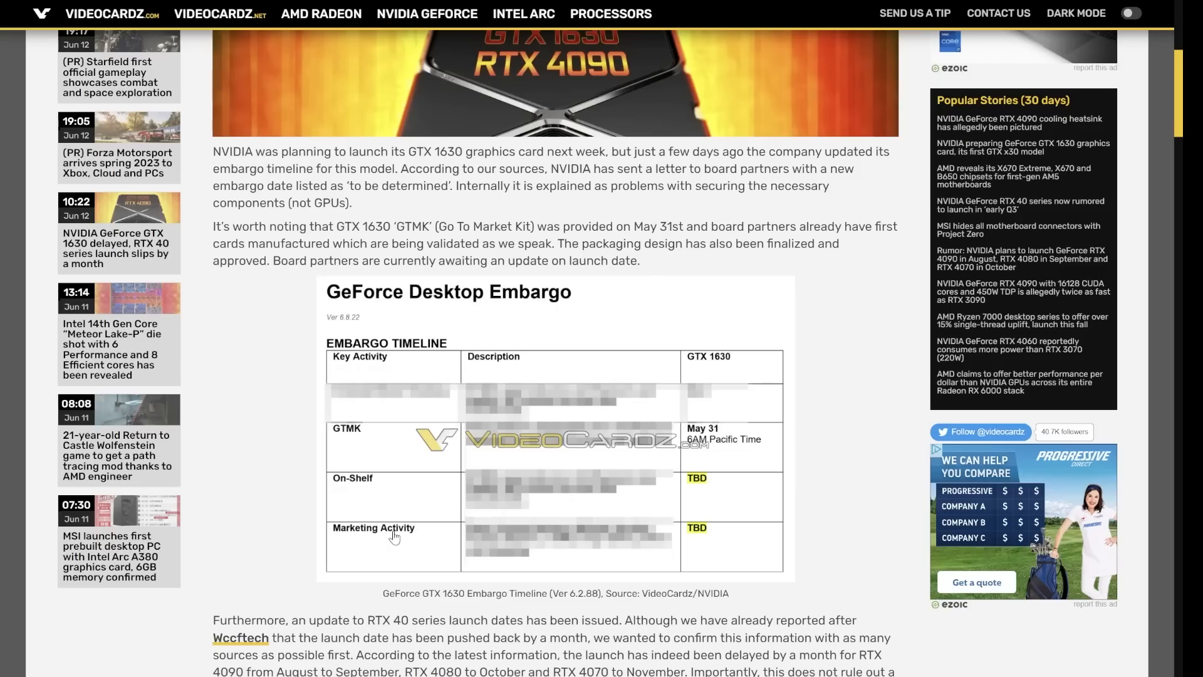
{"action": "mouse_move", "coordinate": [727, 557]}
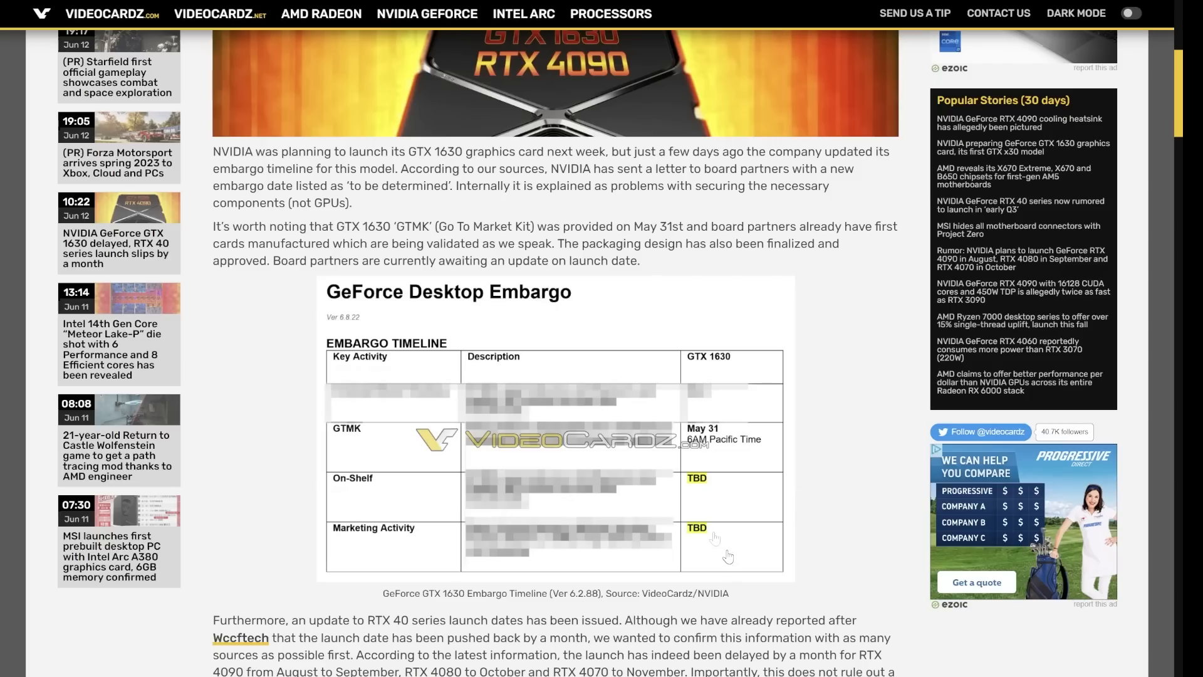
{"action": "mouse_move", "coordinate": [367, 448]}
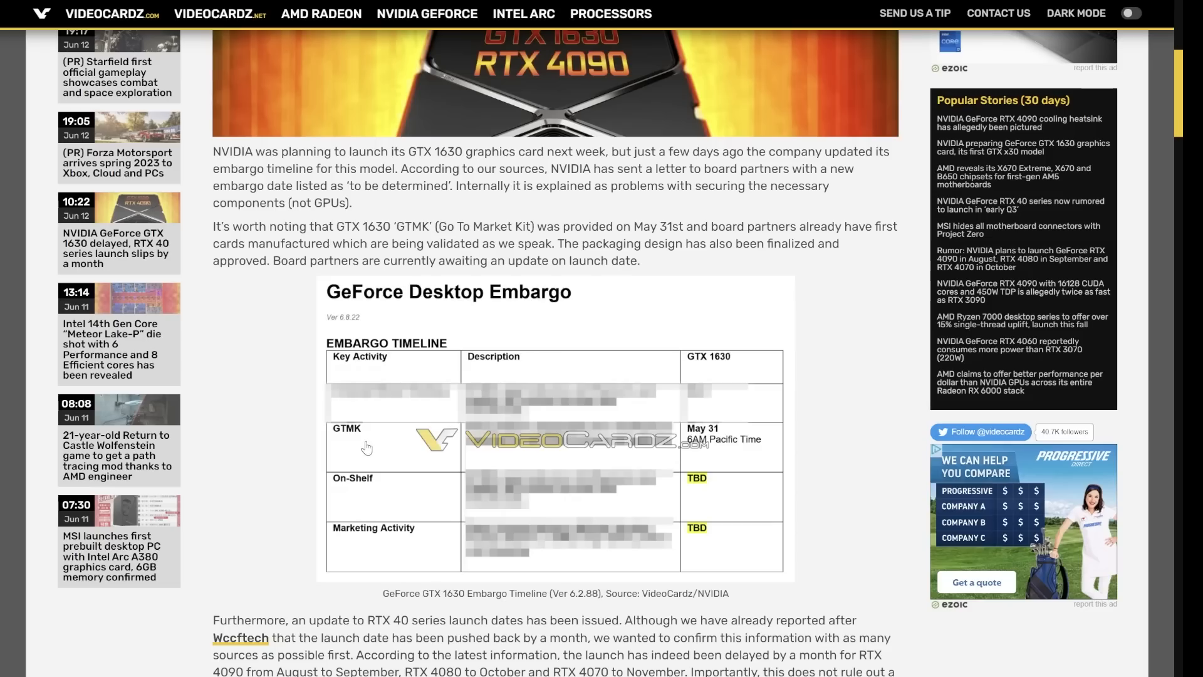
{"action": "mouse_move", "coordinate": [727, 446]}
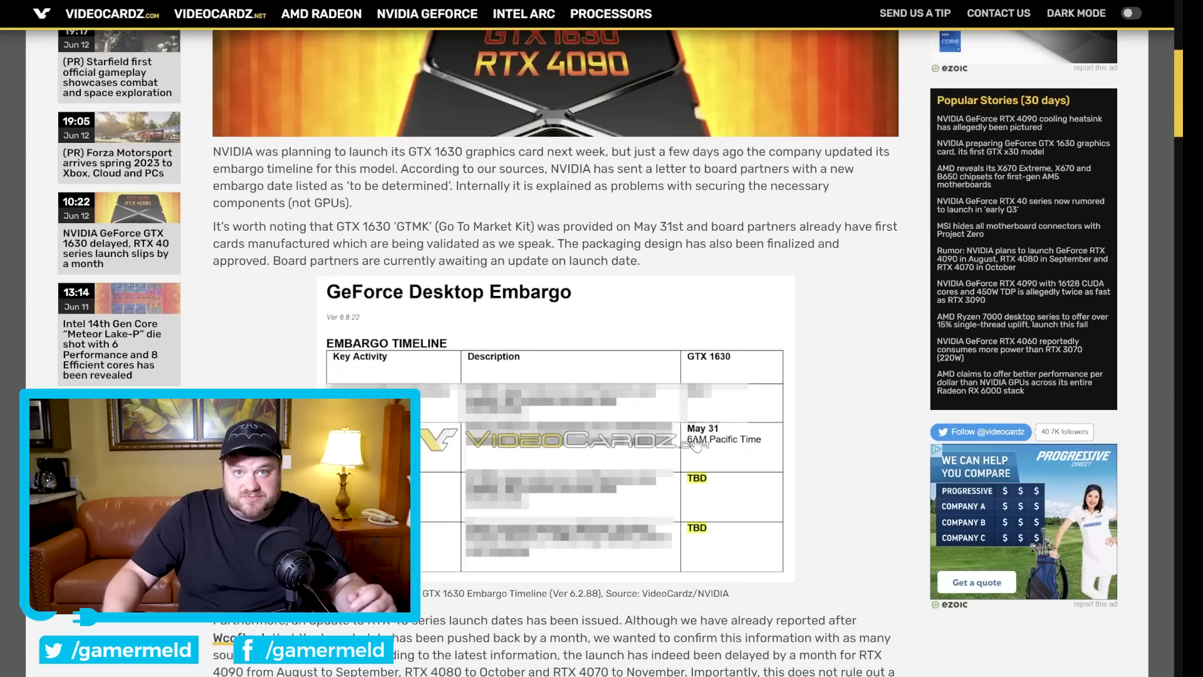
{"action": "scroll", "scroll_direction": "down", "scroll_amount": 3}
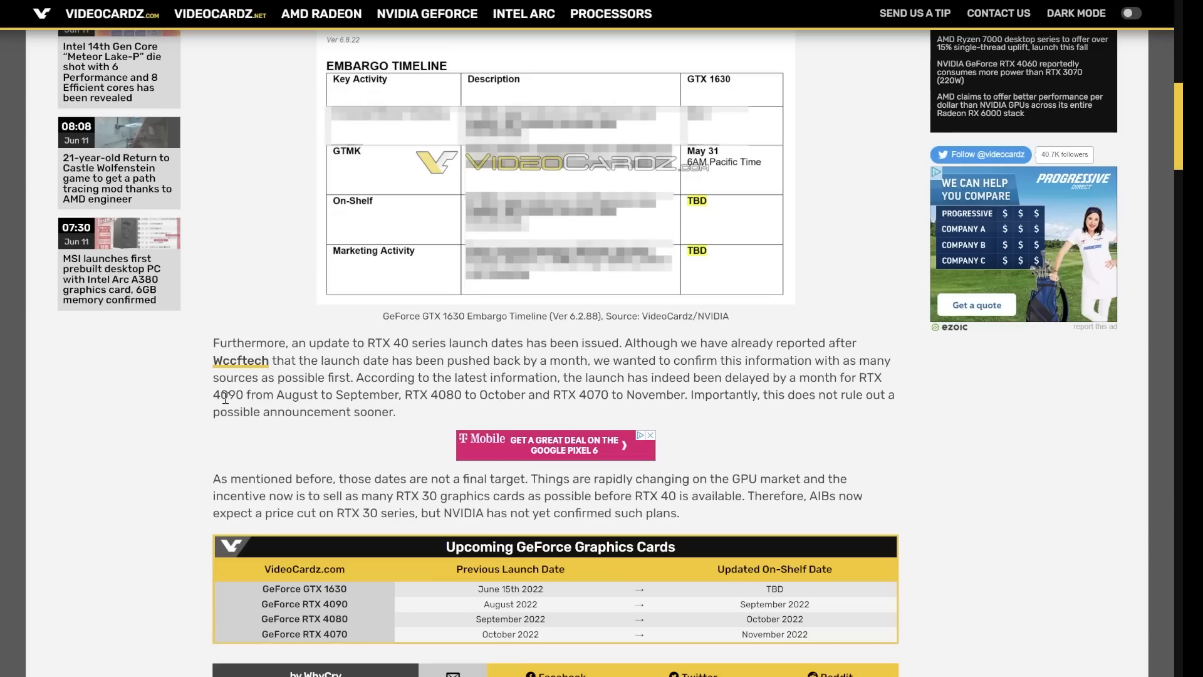
{"action": "mouse_move", "coordinate": [363, 388]}
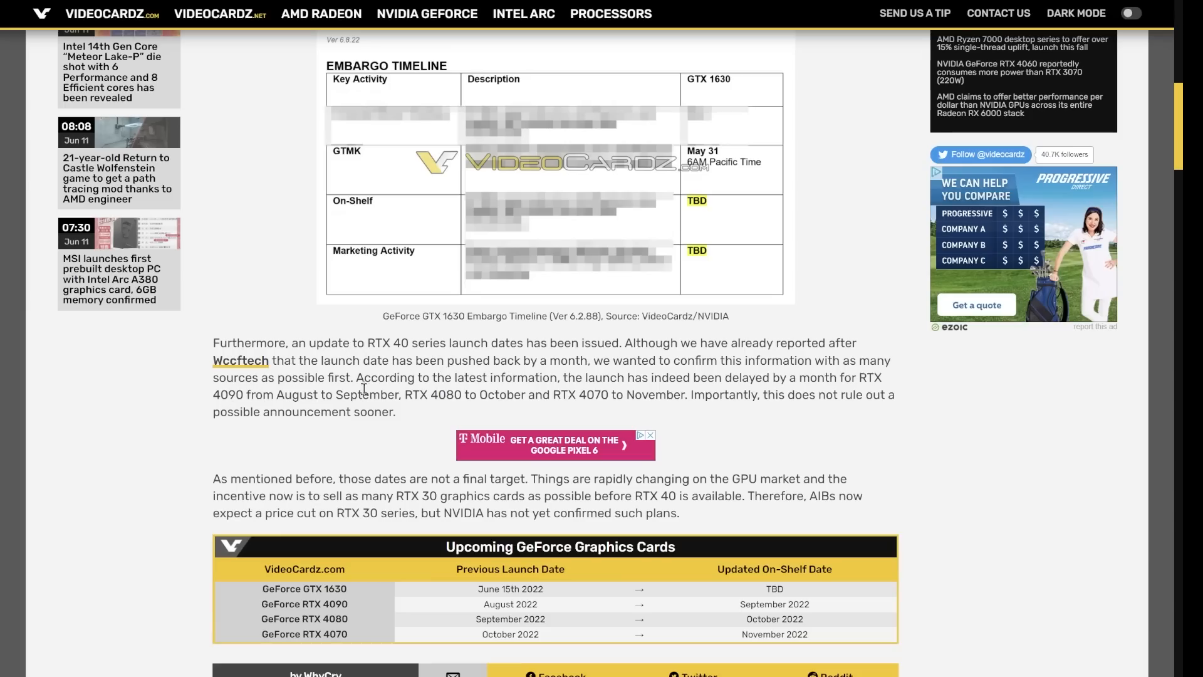
{"action": "mouse_move", "coordinate": [442, 397]}
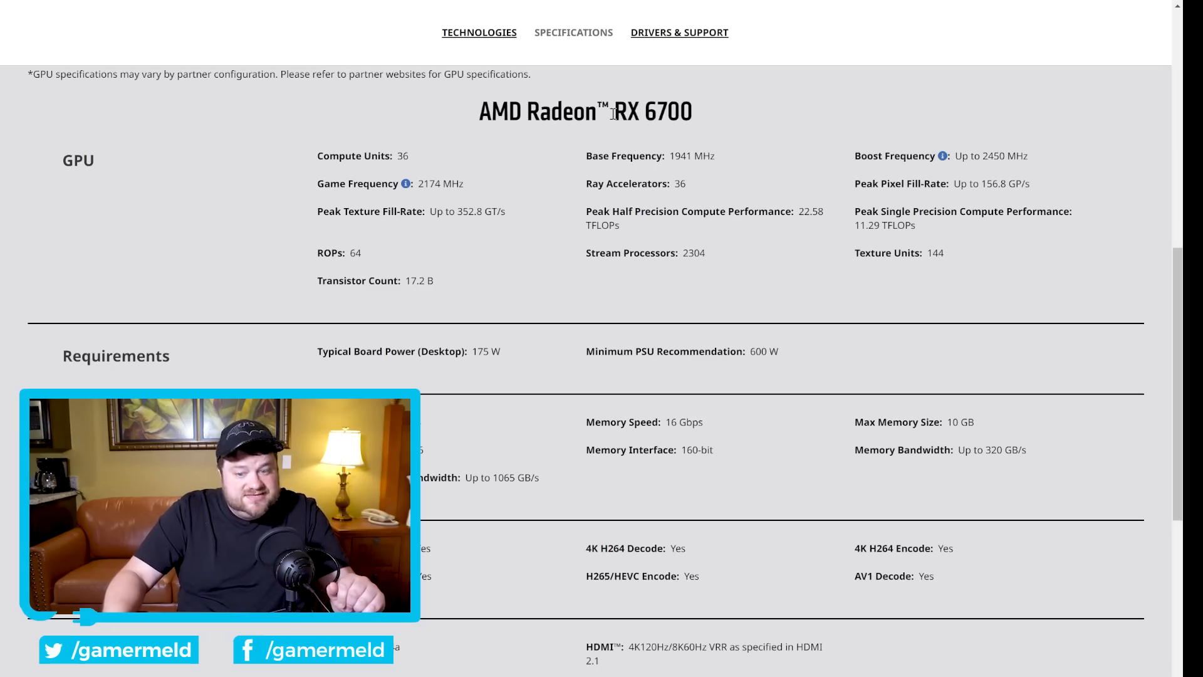
Step: Bring up the AMD Radeon RX 6700 page showing 2304 stream processors, 175 W and 10 GB specs
{"action": "double_click", "coordinate": [648, 111]}
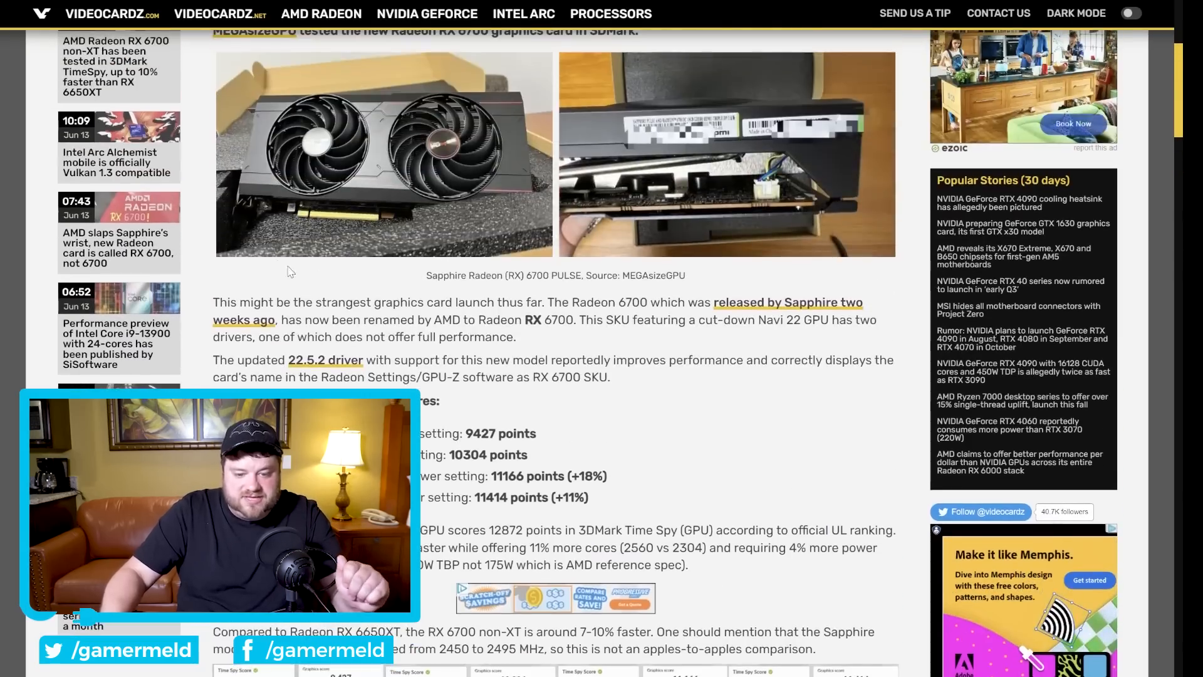
Step: Scroll the RX 6700 article to its 3DMark benchmark scores ahead of the Time Spy chart
{"action": "scroll", "scroll_direction": "down", "scroll_amount": 3}
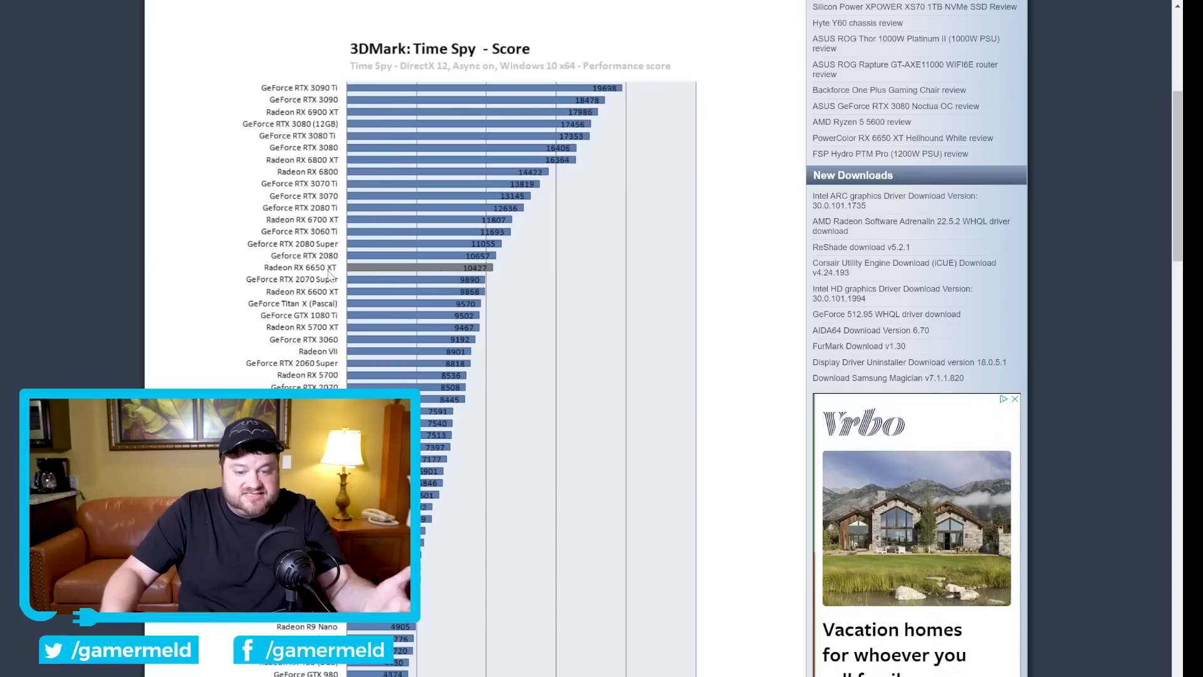
{"action": "mouse_move", "coordinate": [486, 275]}
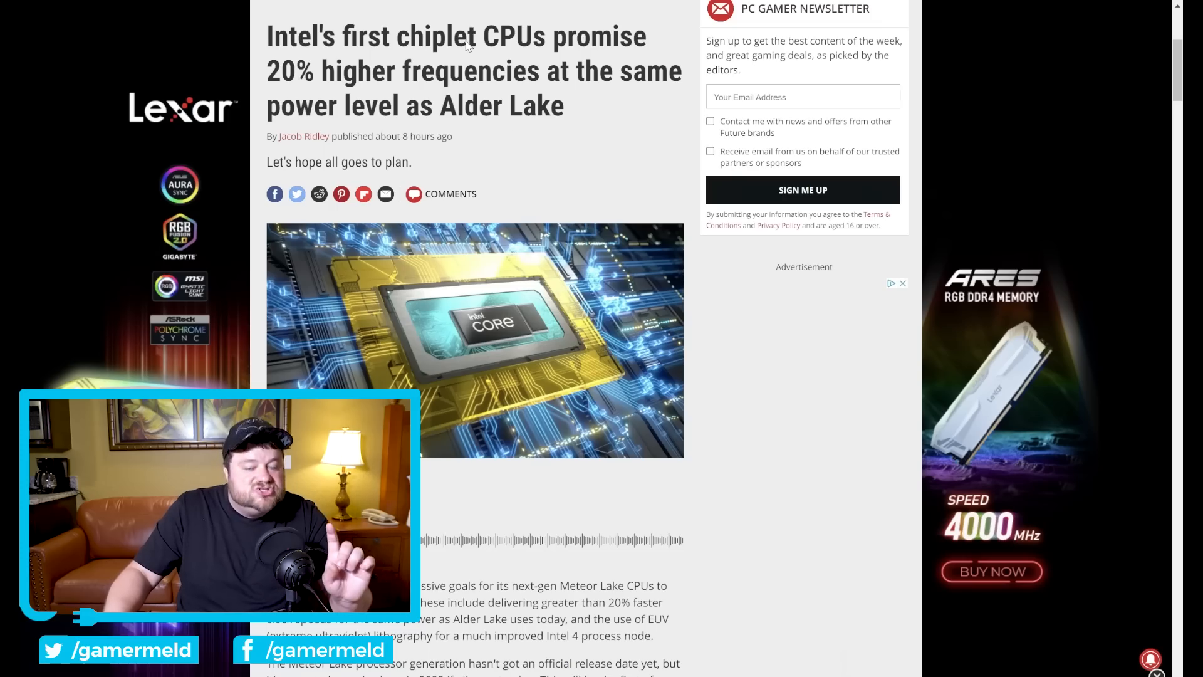
Step: Scroll the PC Gamer chiplet article down to the Meteor Lake 5–125 W thermal range image
{"action": "scroll", "scroll_direction": "down", "scroll_amount": 3}
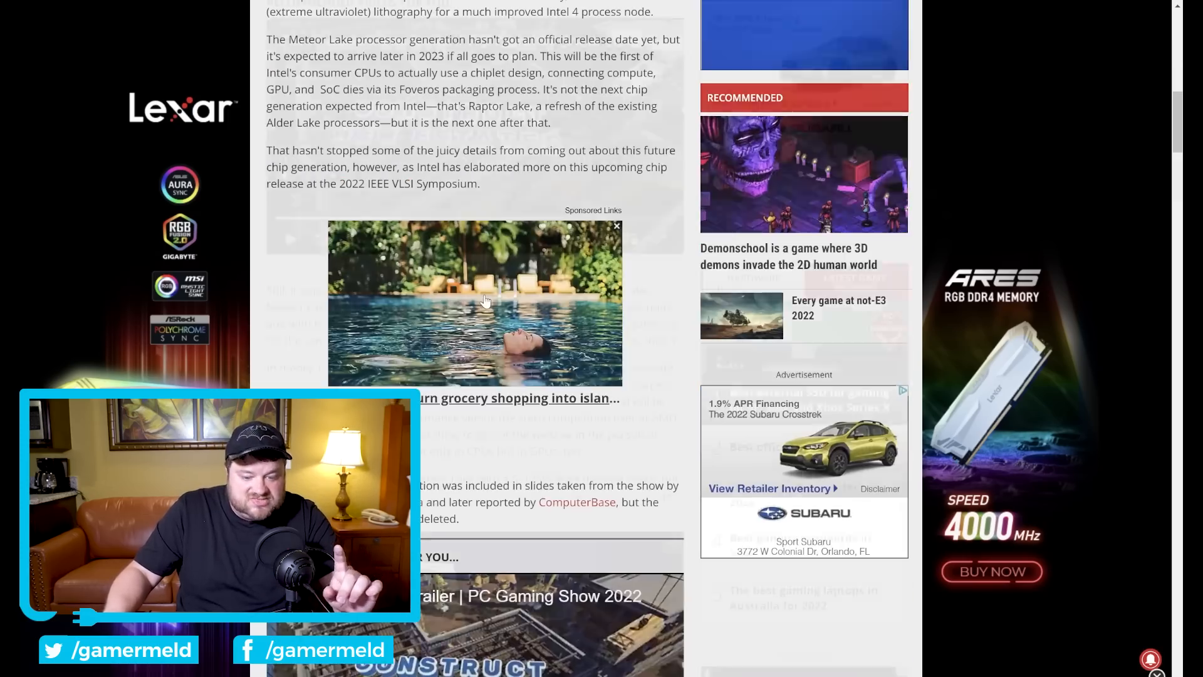
{"action": "scroll", "scroll_direction": "down", "scroll_amount": 3}
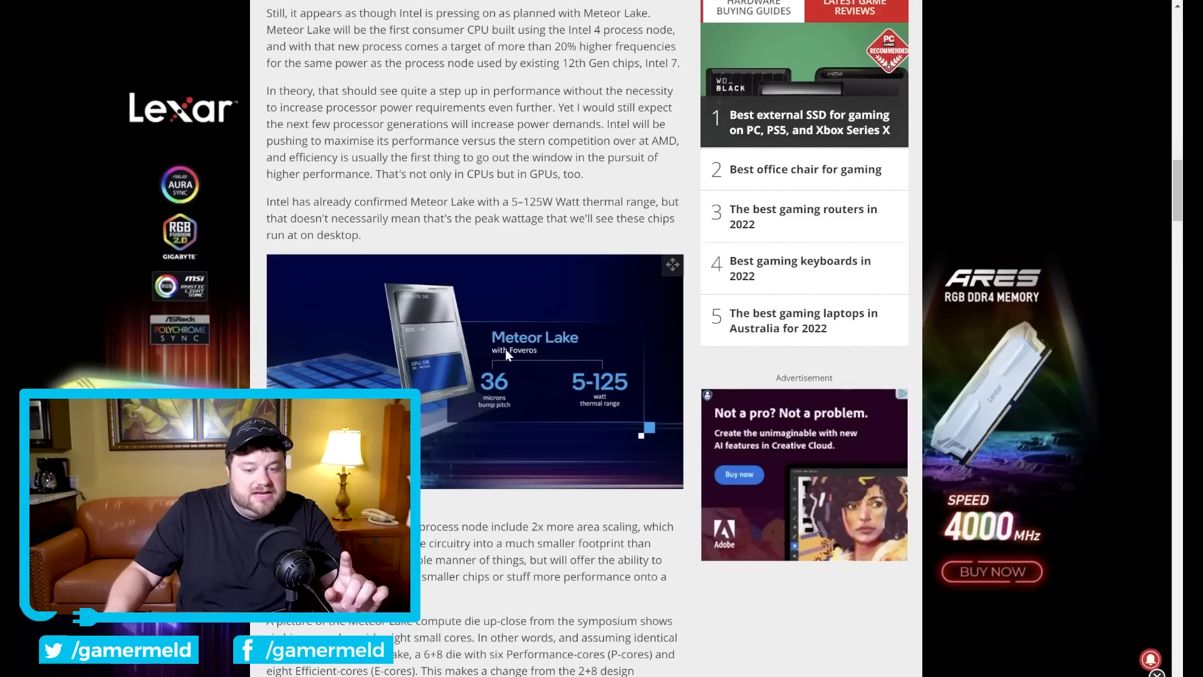
{"action": "mouse_move", "coordinate": [500, 365]}
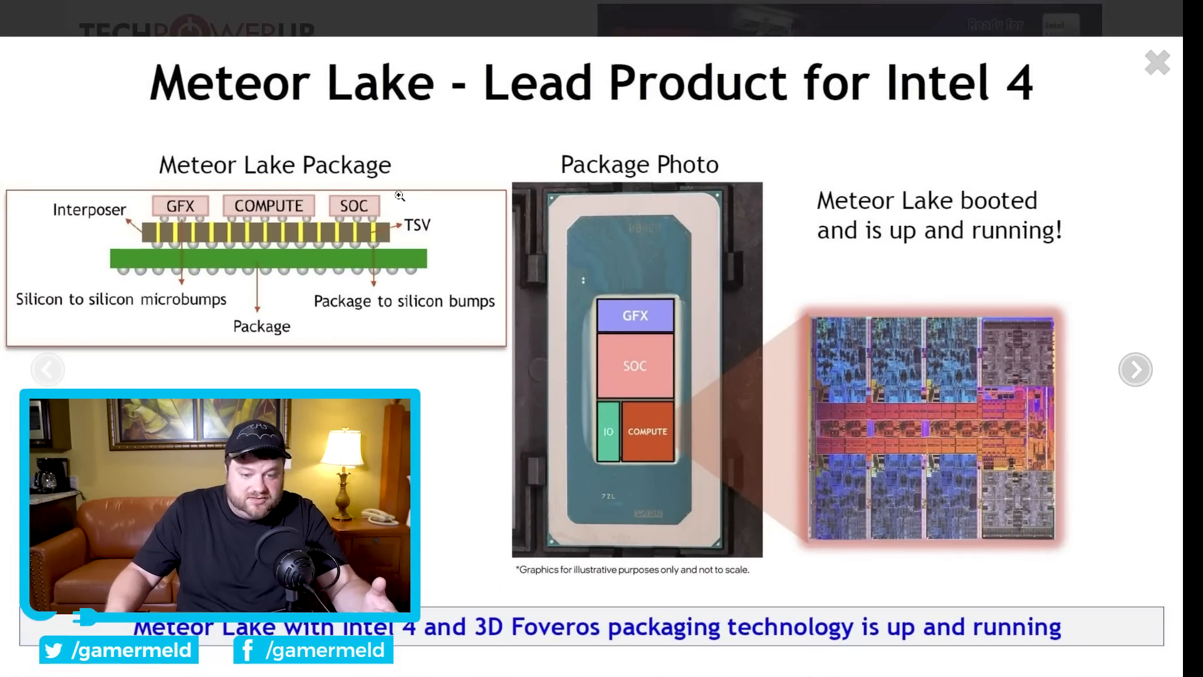
Step: Open the Meteor Lake – Lead Product for Intel 4 slide at full size in the lightbox
{"action": "left_click", "coordinate": [1157, 62]}
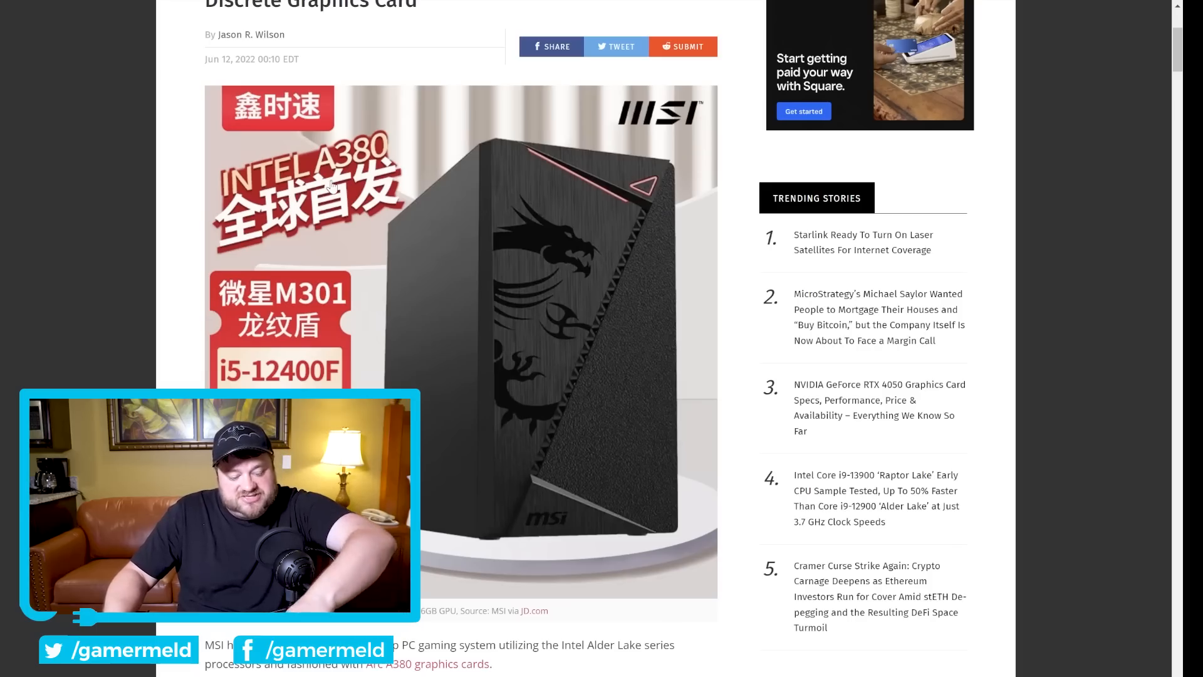
Step: Scroll the Arc A380 article through the FPS results image to the Recommended Videos block
{"action": "scroll", "scroll_direction": "down", "scroll_amount": 3}
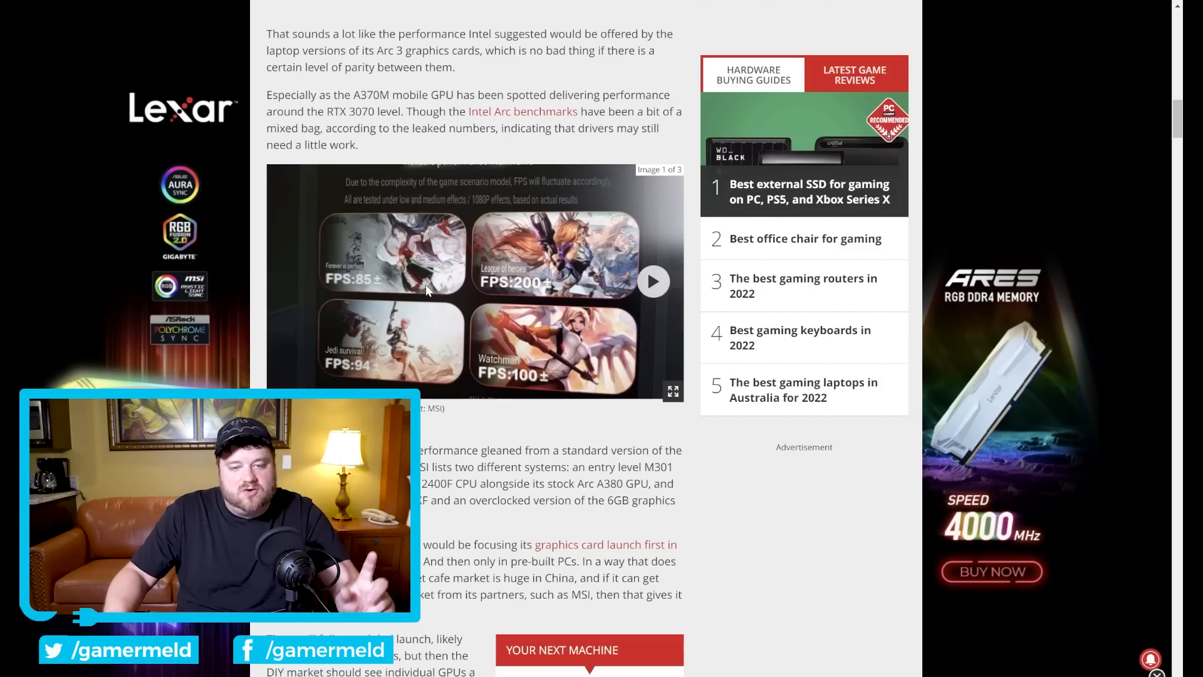
{"action": "mouse_move", "coordinate": [466, 293]}
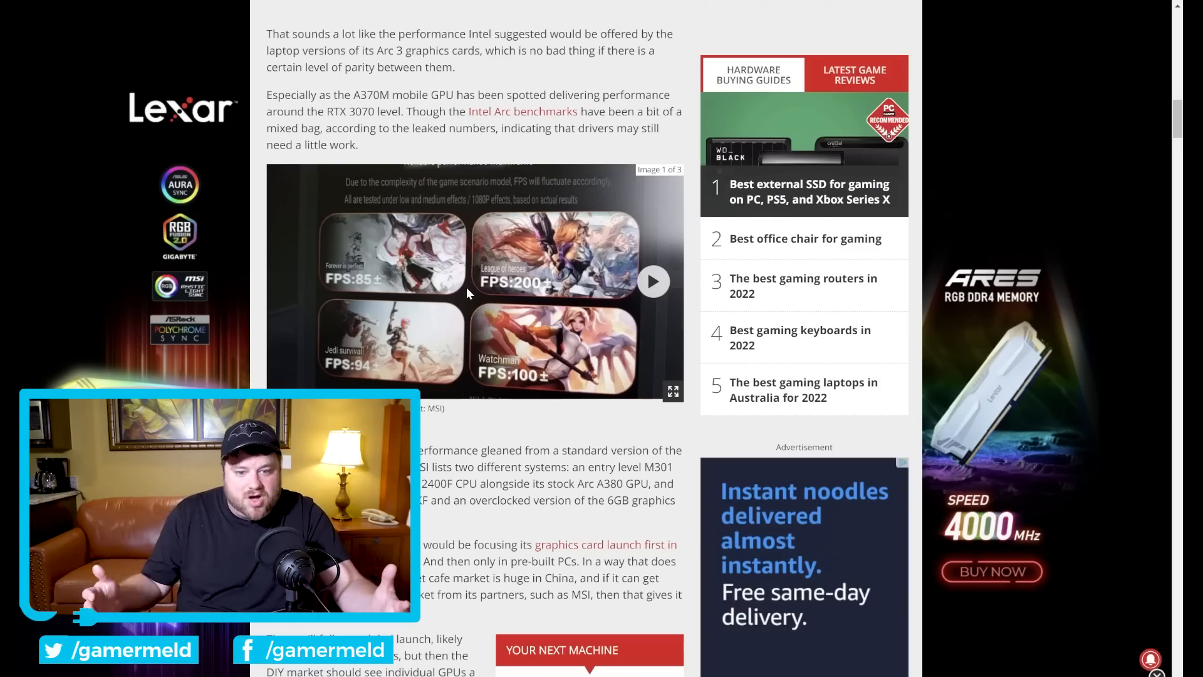
{"action": "scroll", "scroll_direction": "down", "scroll_amount": 3}
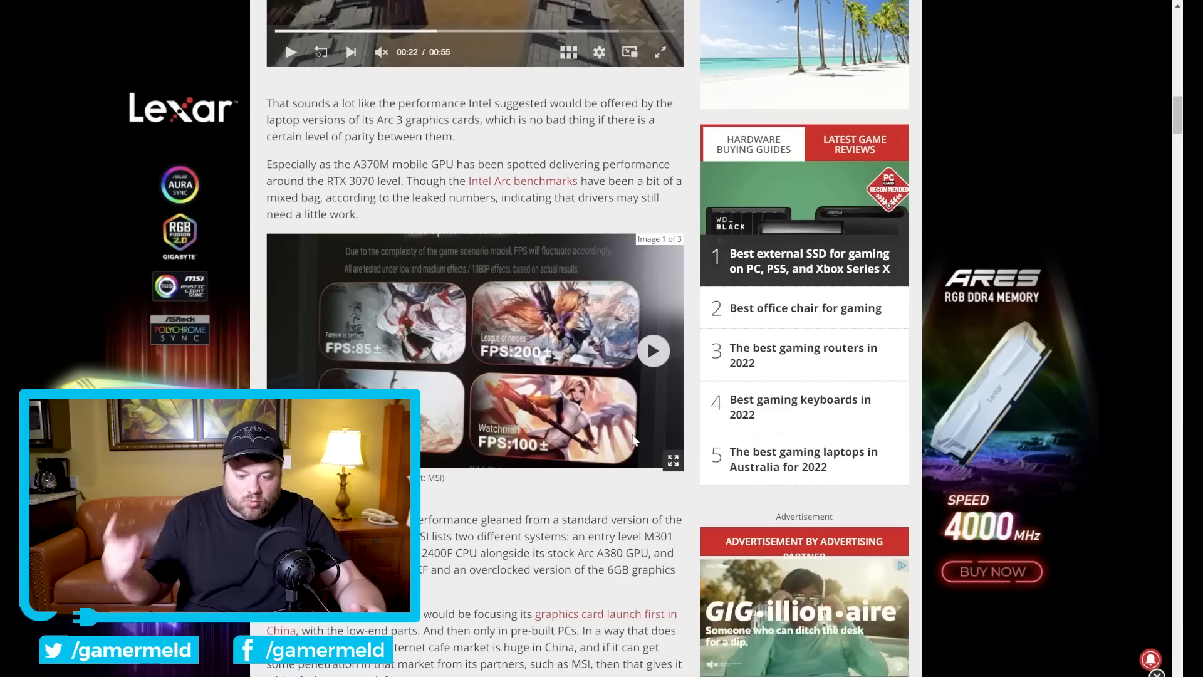
{"action": "scroll", "scroll_direction": "down", "scroll_amount": 3}
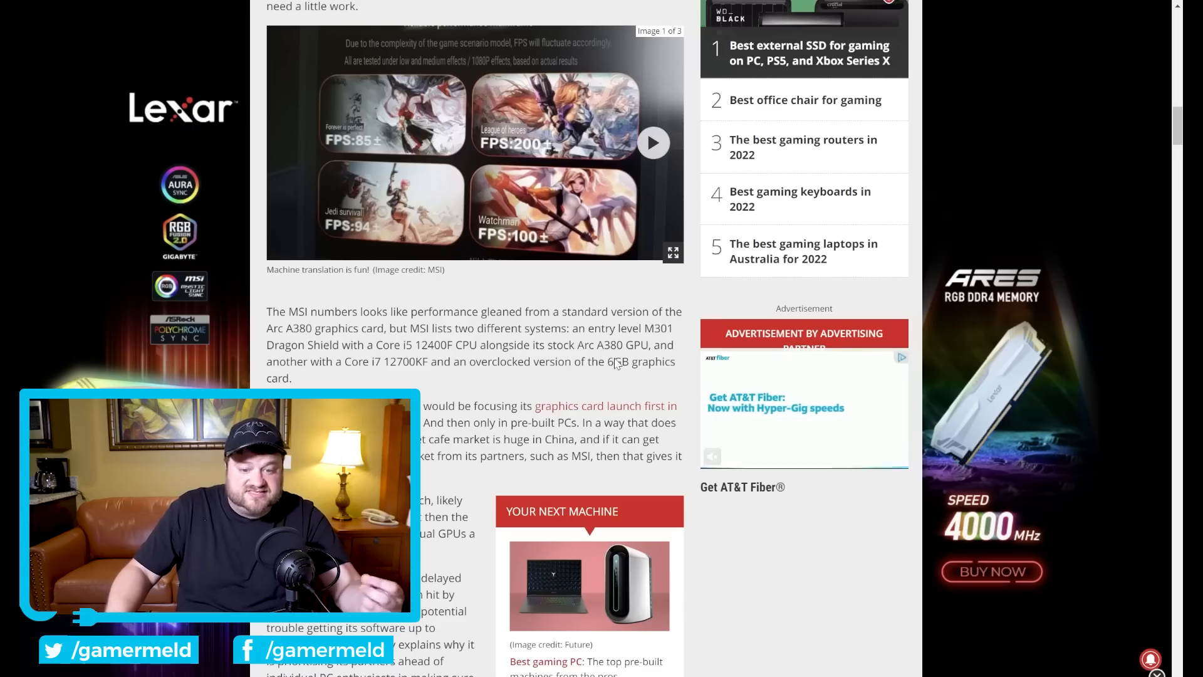
{"action": "scroll", "scroll_direction": "down", "scroll_amount": 3}
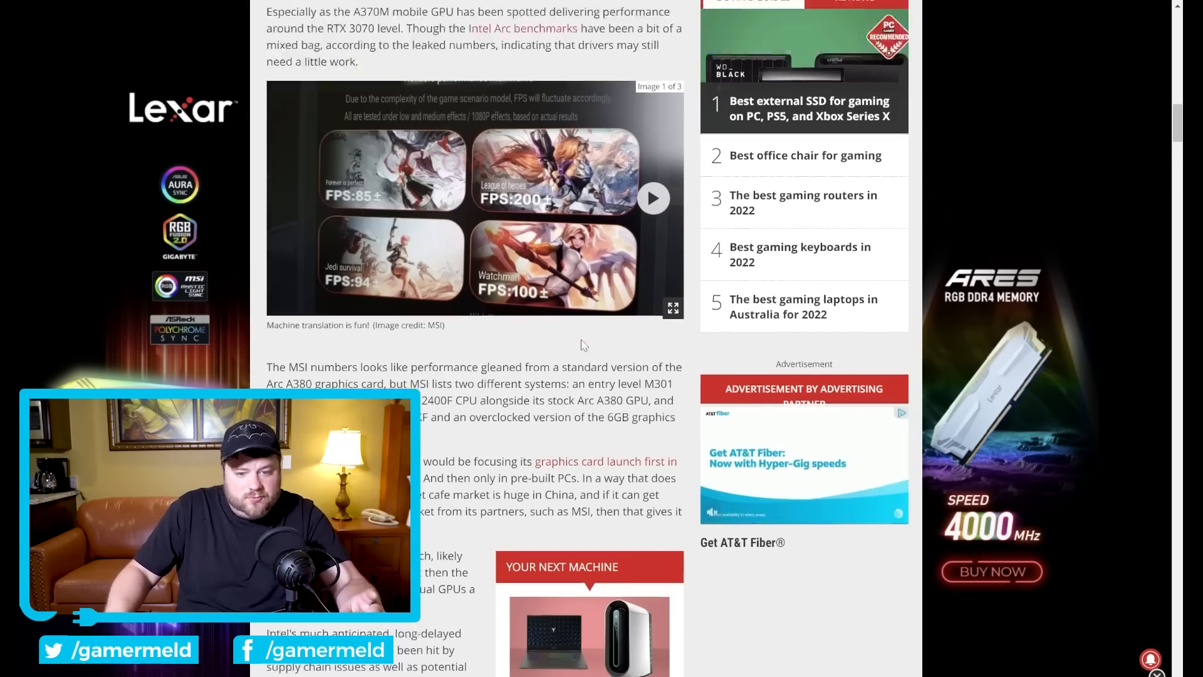
{"action": "scroll", "scroll_direction": "down", "scroll_amount": 3}
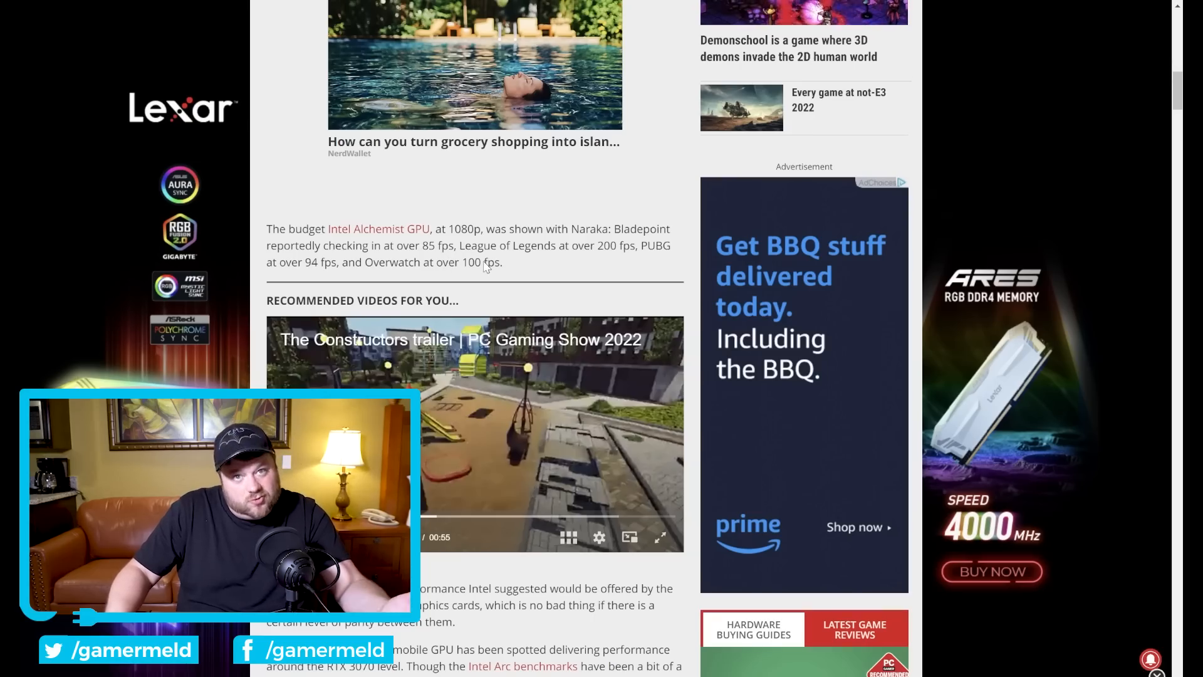
{"action": "scroll", "scroll_direction": "down", "scroll_amount": 3}
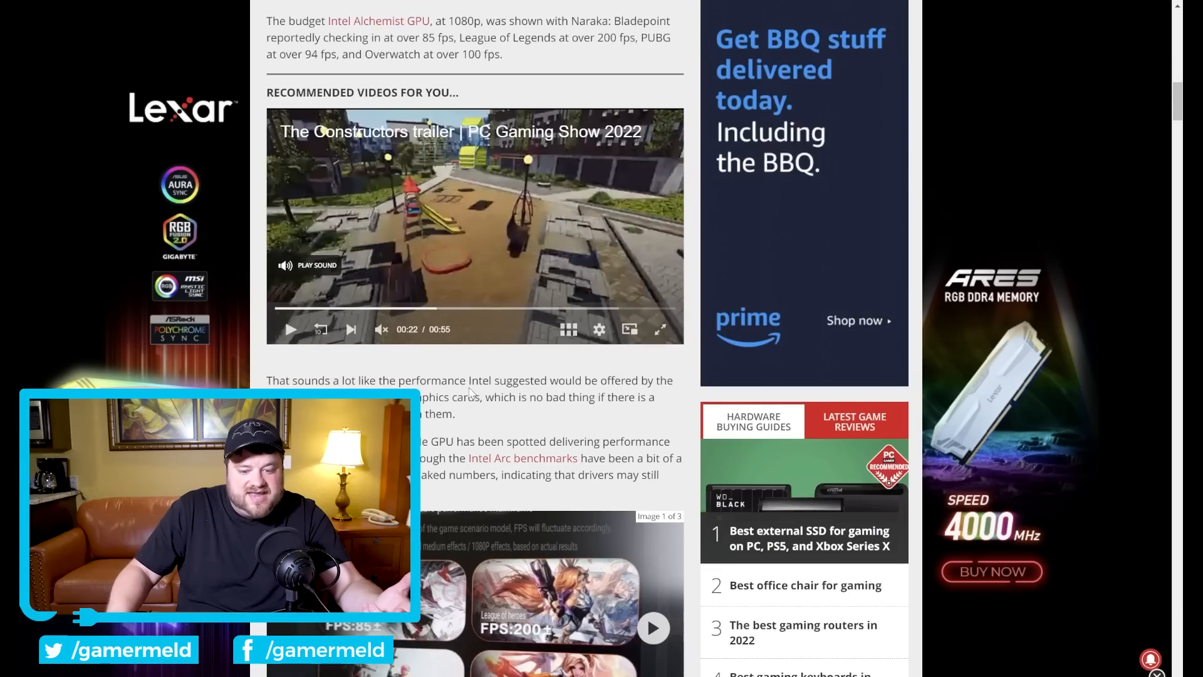
{"action": "scroll", "scroll_direction": "down", "scroll_amount": 3}
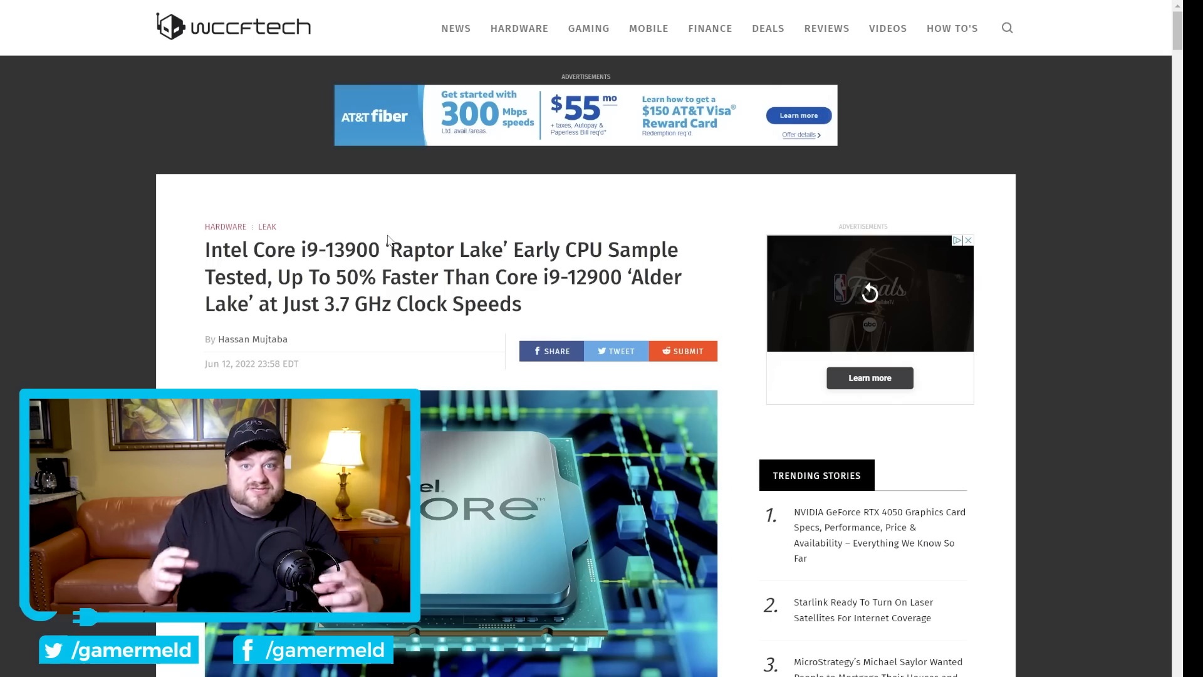
Step: Scroll the Raptor Lake i9-13900 article down to its P-core/E-core diagram
{"action": "scroll", "scroll_direction": "down", "scroll_amount": 3}
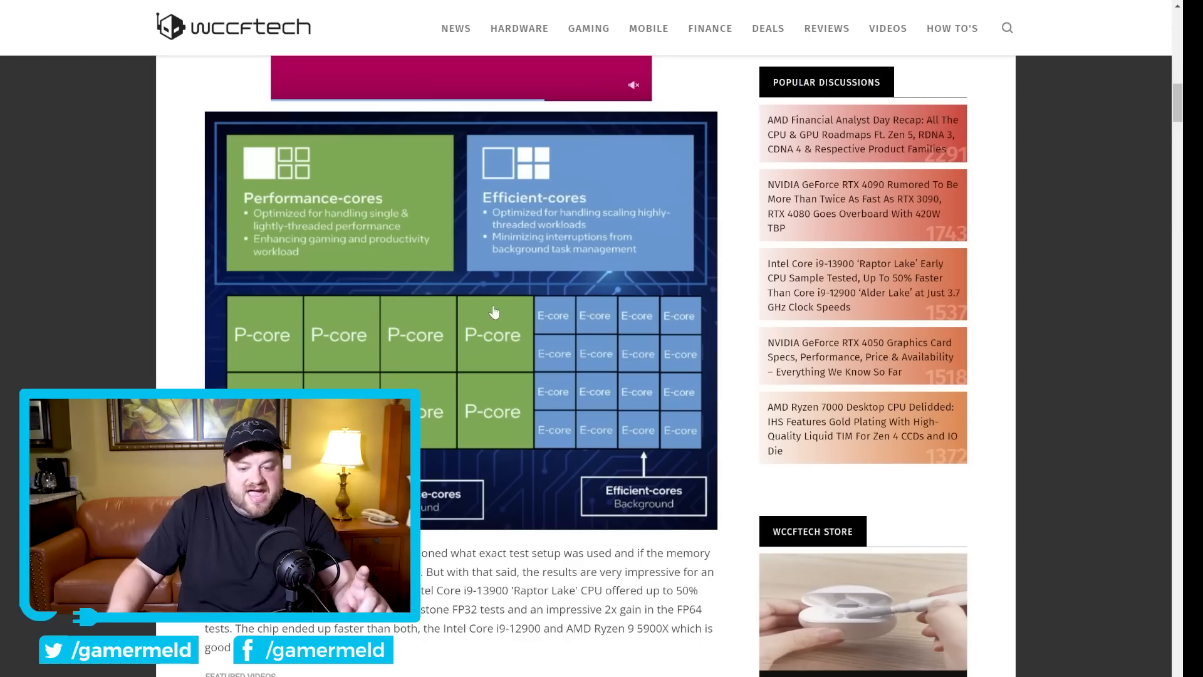
{"action": "mouse_move", "coordinate": [521, 405]}
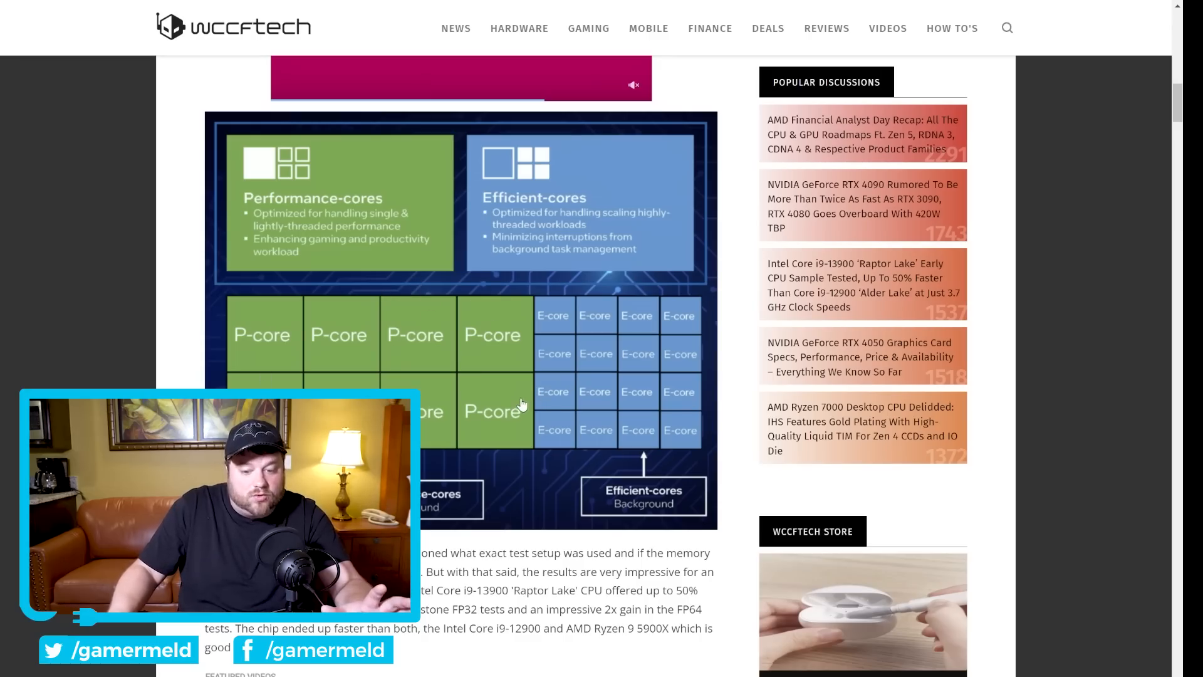
{"action": "mouse_move", "coordinate": [686, 406]}
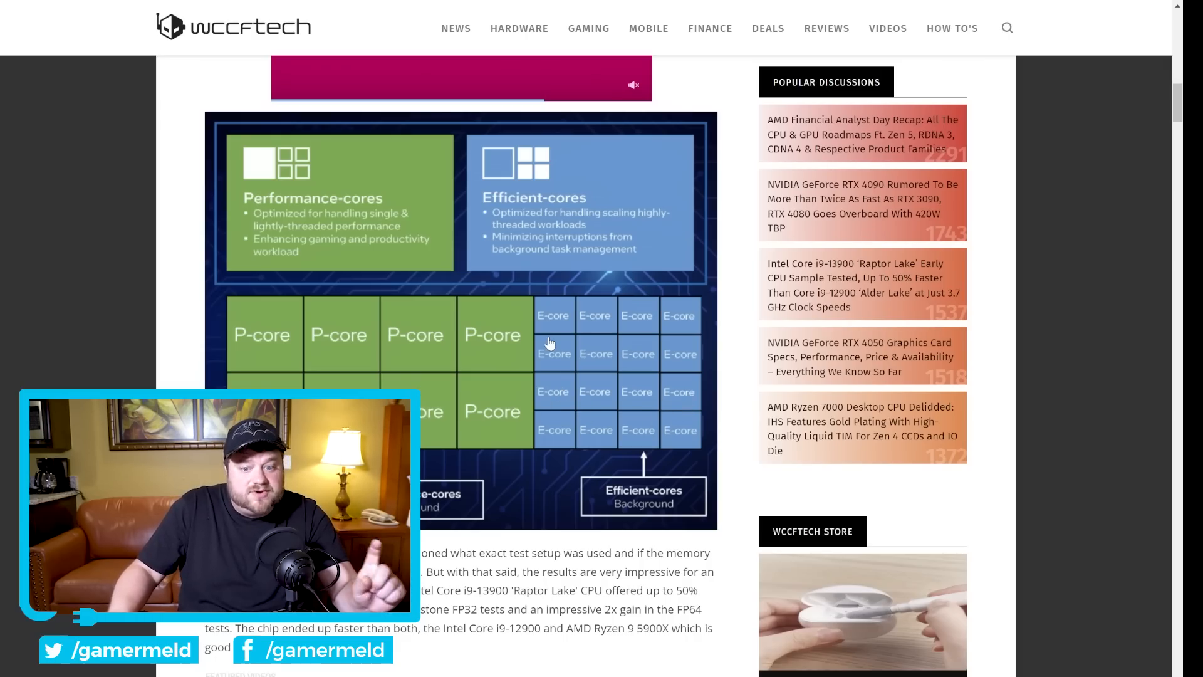
{"action": "scroll", "scroll_direction": "down", "scroll_amount": 3}
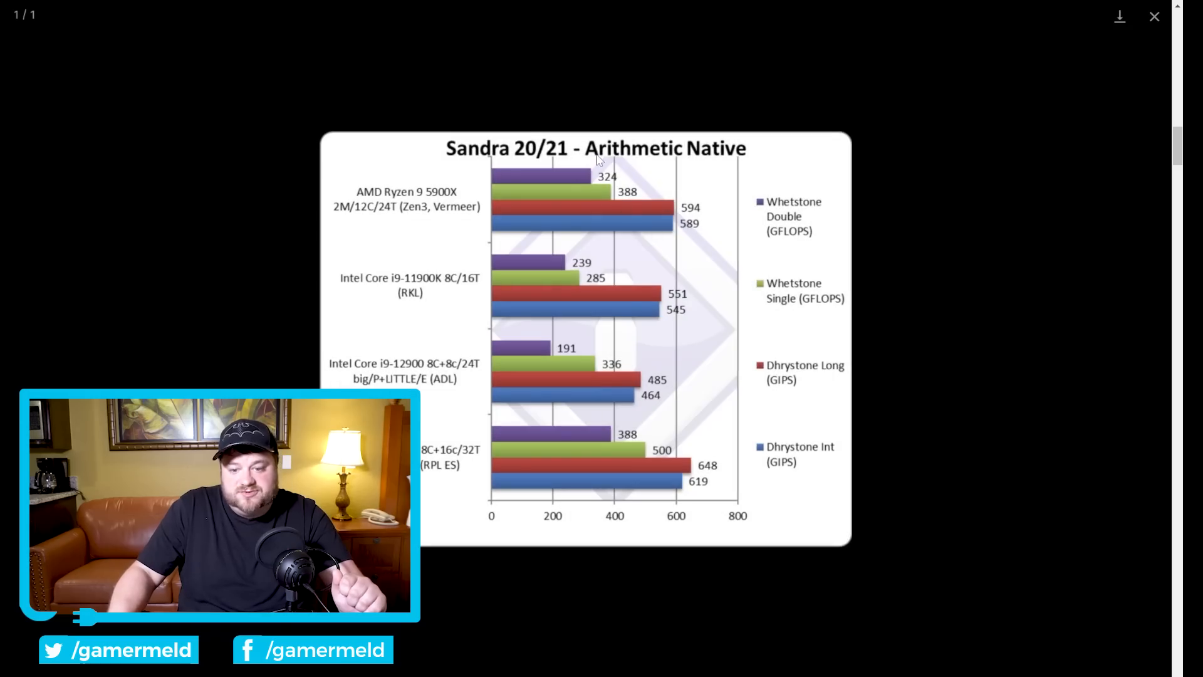
{"action": "mouse_move", "coordinate": [748, 151]}
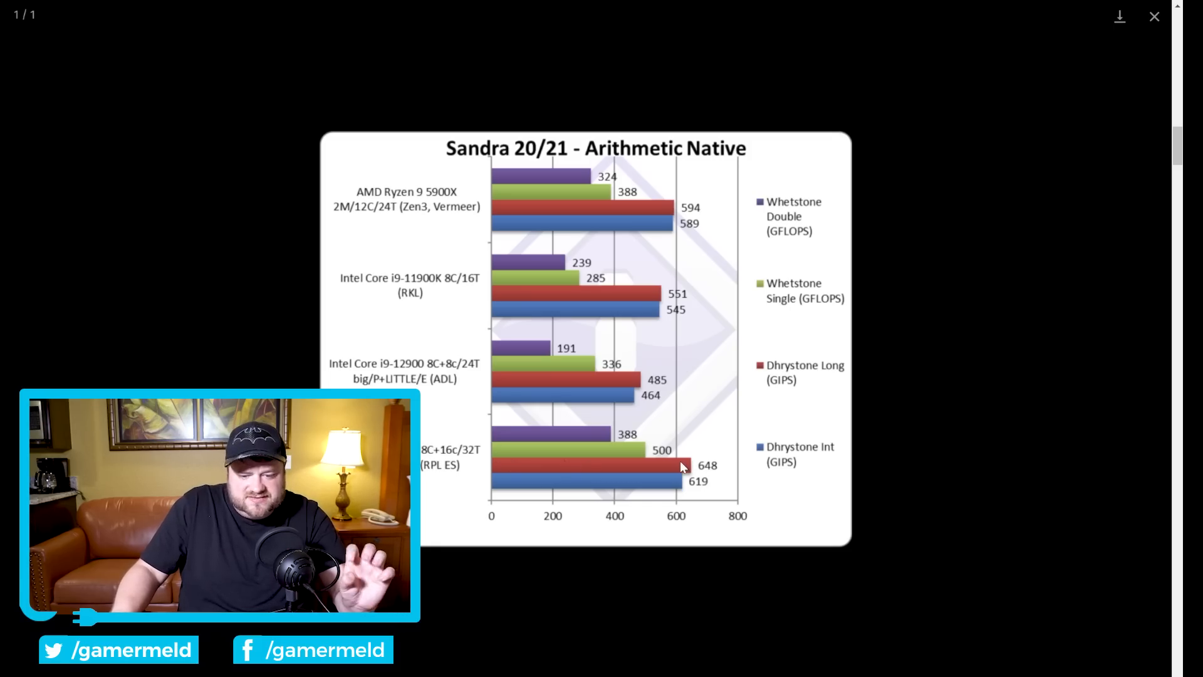
{"action": "mouse_move", "coordinate": [679, 471]}
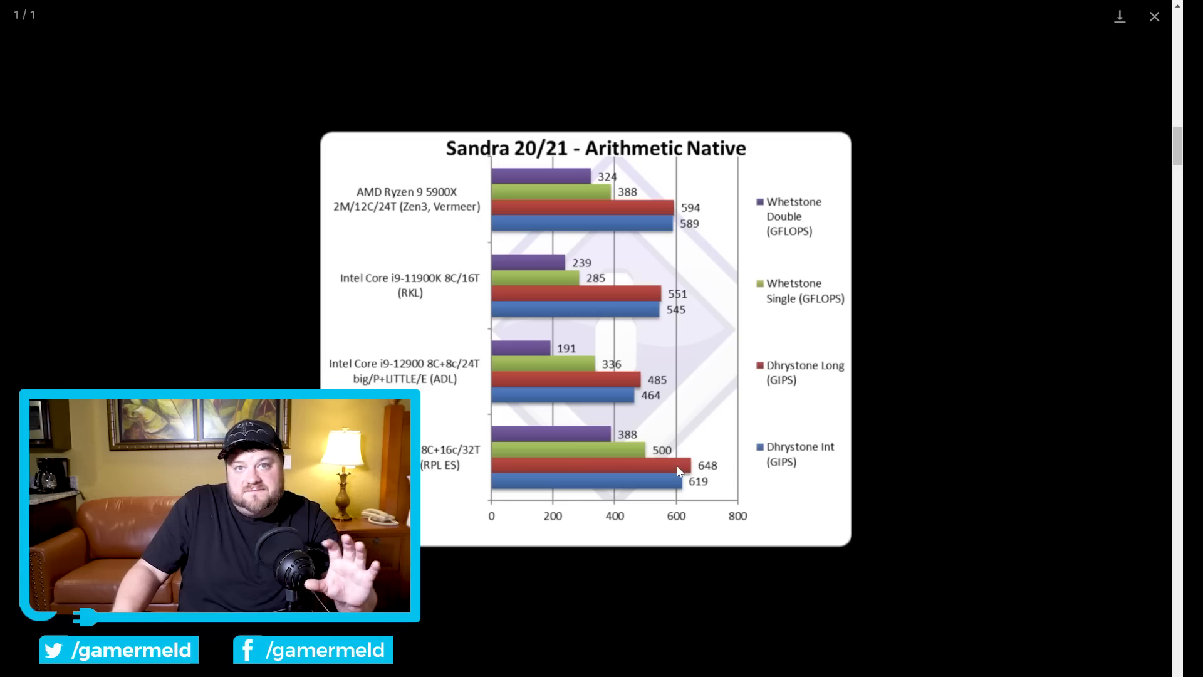
{"action": "mouse_move", "coordinate": [401, 370]}
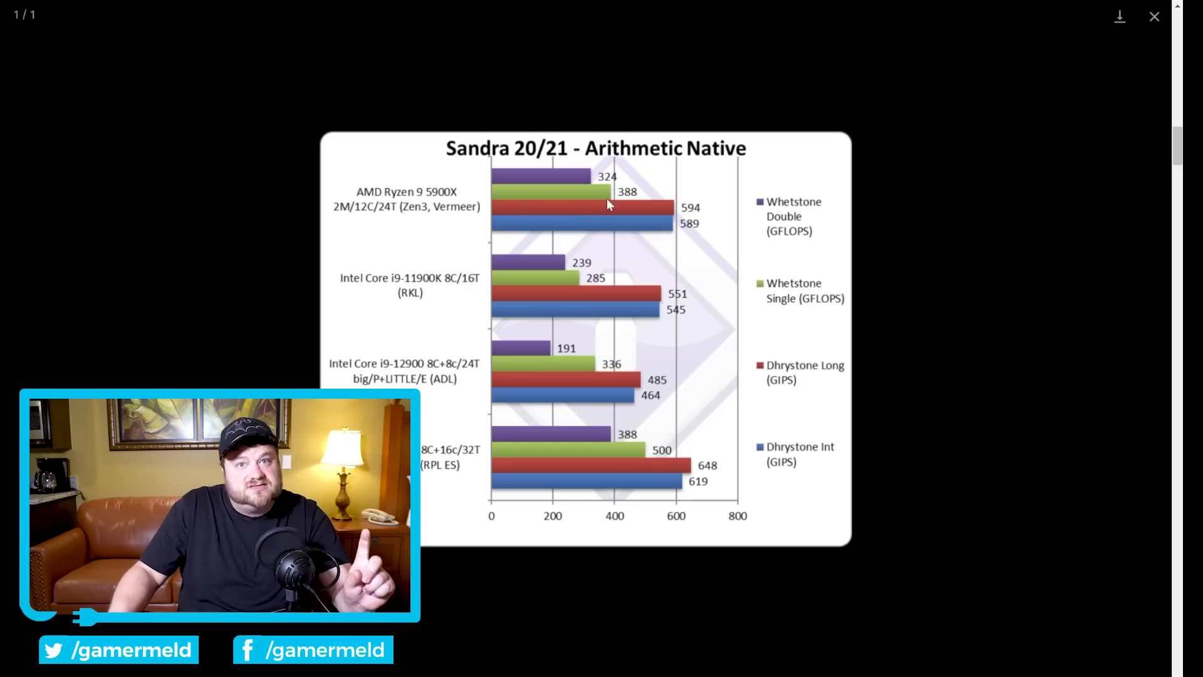
{"action": "mouse_move", "coordinate": [622, 203]}
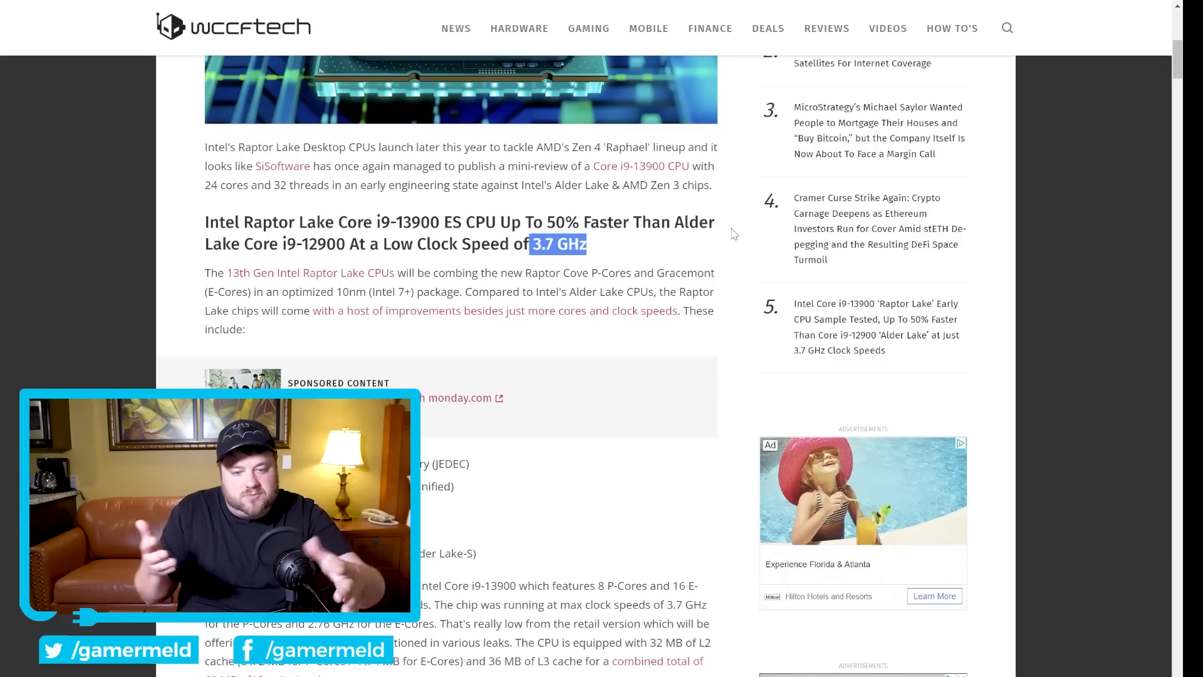
Step: Close the enlarged chart to return to the i9-13900 3.7 GHz clock-speed section
{"action": "left_click", "coordinate": [282, 166]}
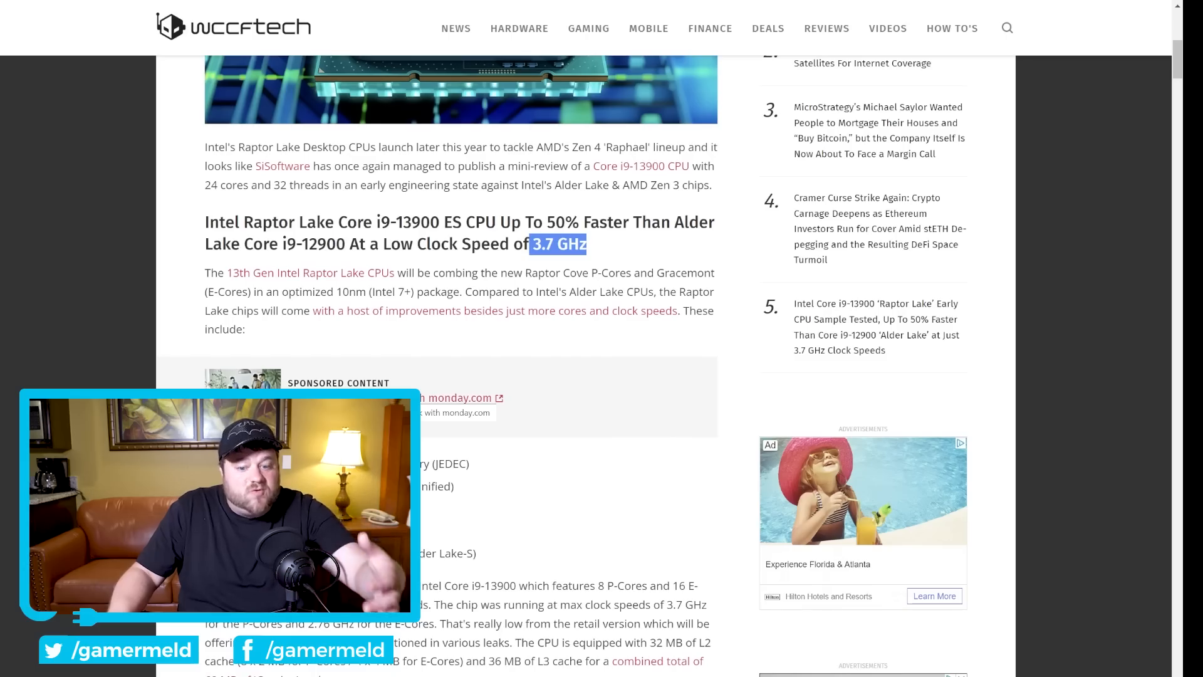
Step: Scroll past the core diagram to the Sandra 20/21 Arithmetic Native chart with Vector SIMD below
{"action": "scroll", "scroll_direction": "down", "scroll_amount": 3}
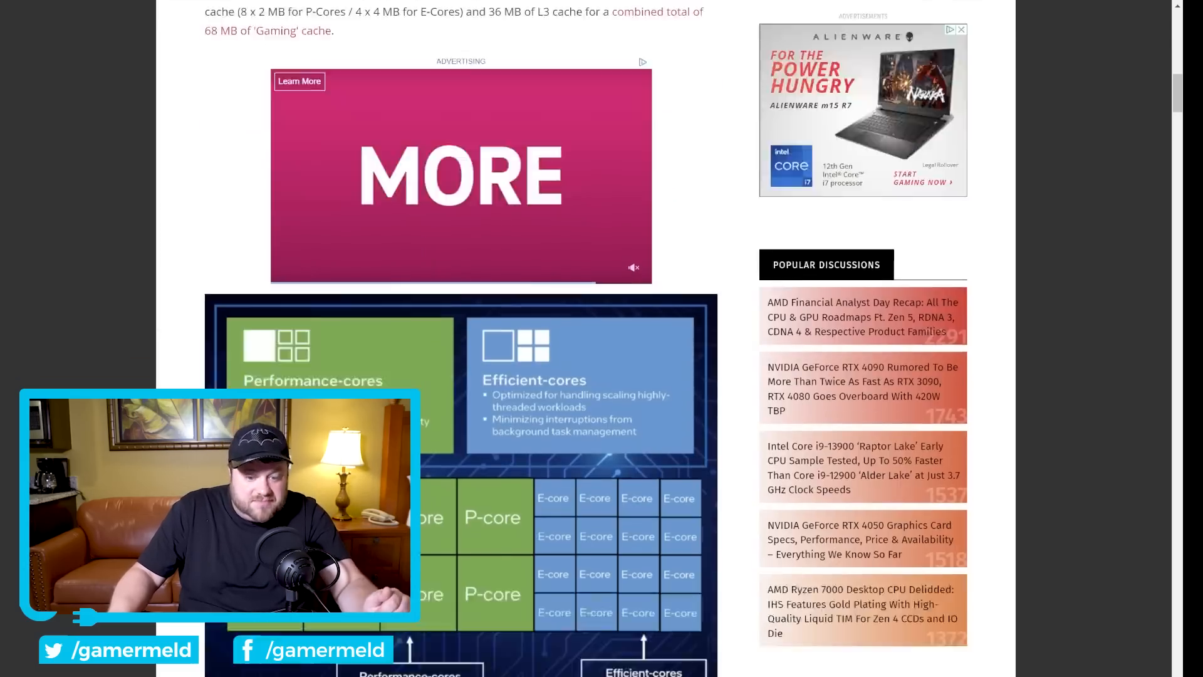
{"action": "scroll", "scroll_direction": "down", "scroll_amount": 3}
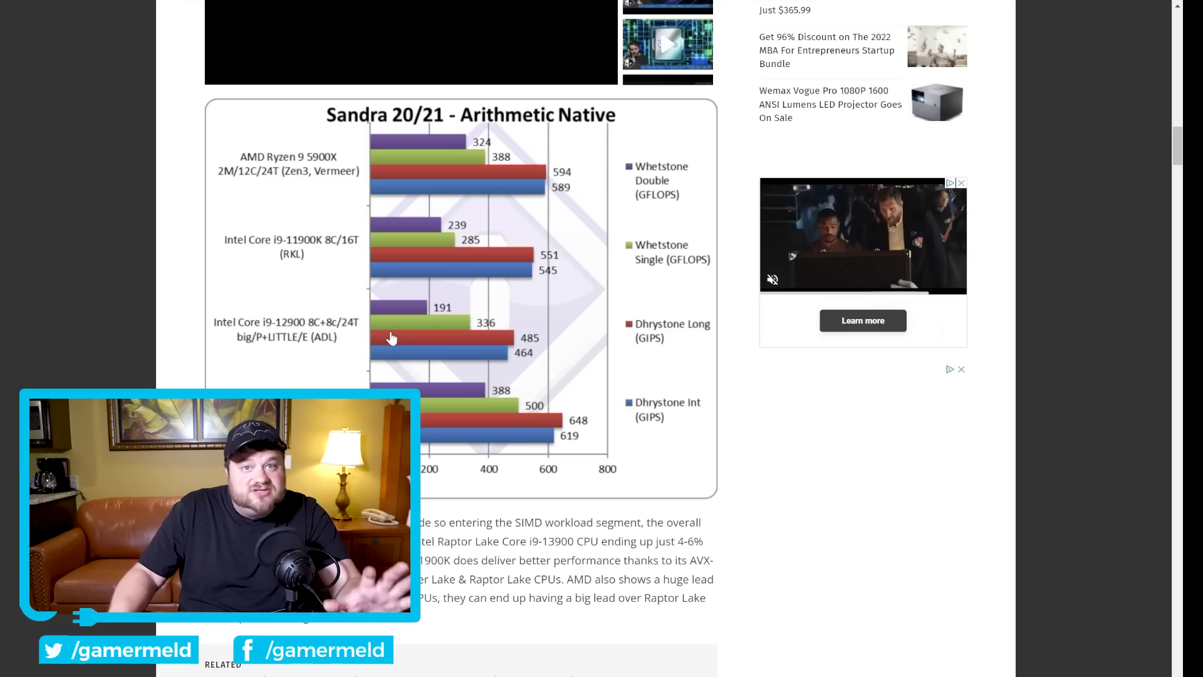
{"action": "scroll", "scroll_direction": "down", "scroll_amount": 3}
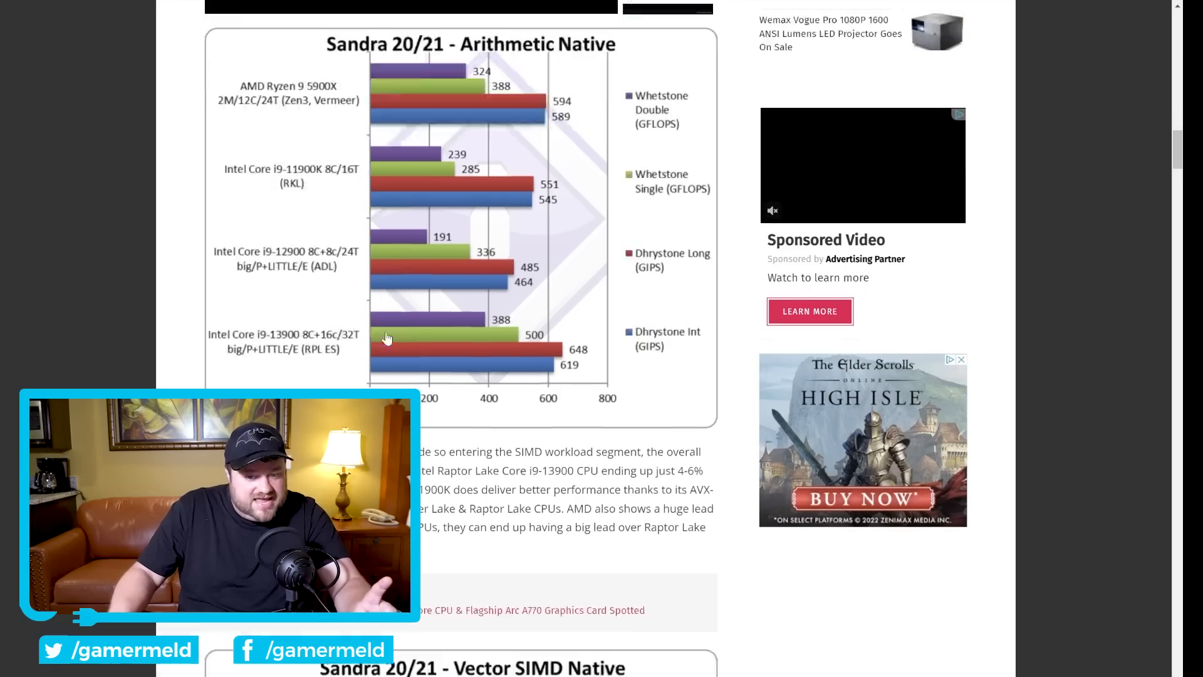